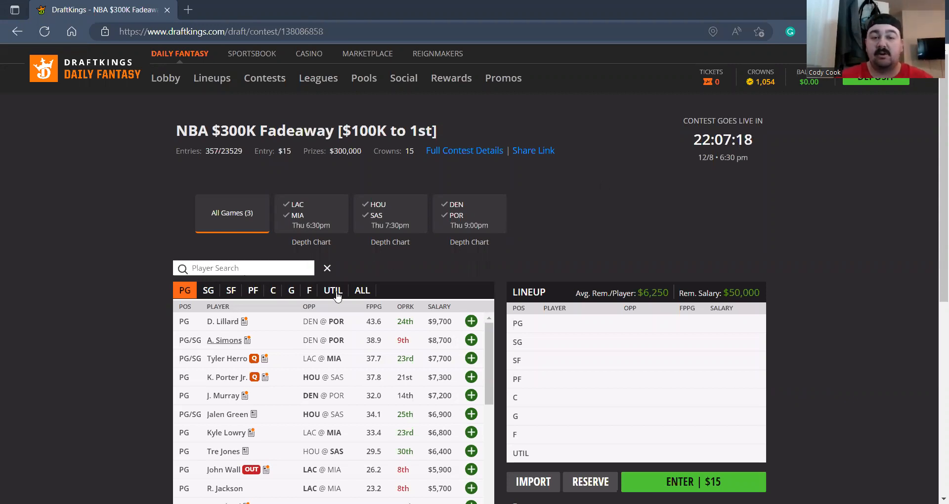
Filter the player pool to the LAC–MIA game across all positions and browse the list
left_click(310, 214)
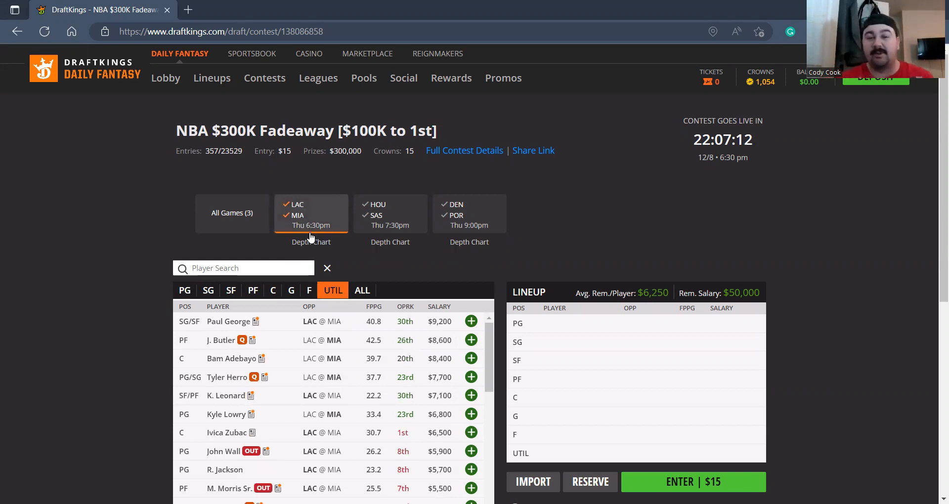
scroll("down", 3)
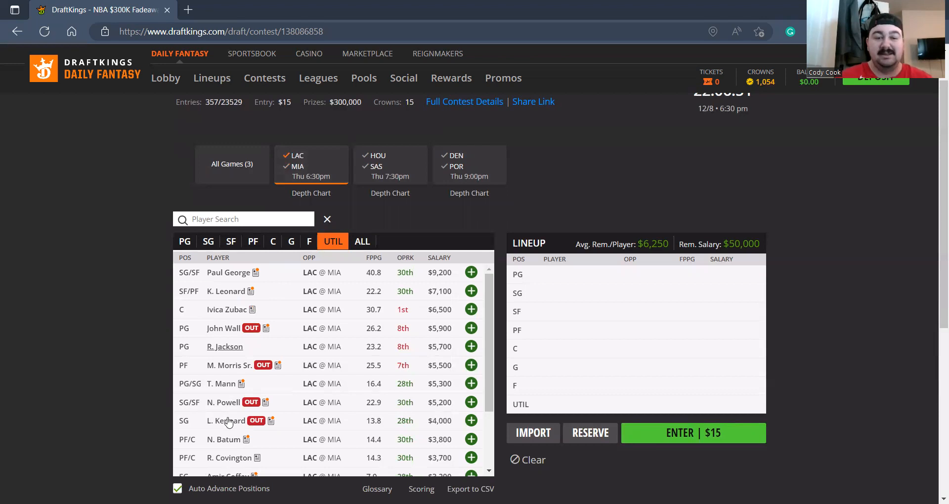
mouse_move(237, 331)
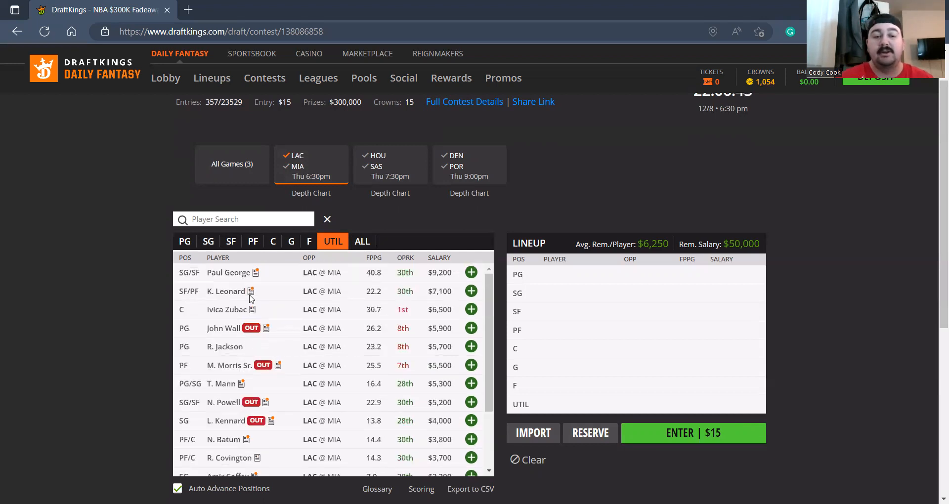
mouse_move(243, 283)
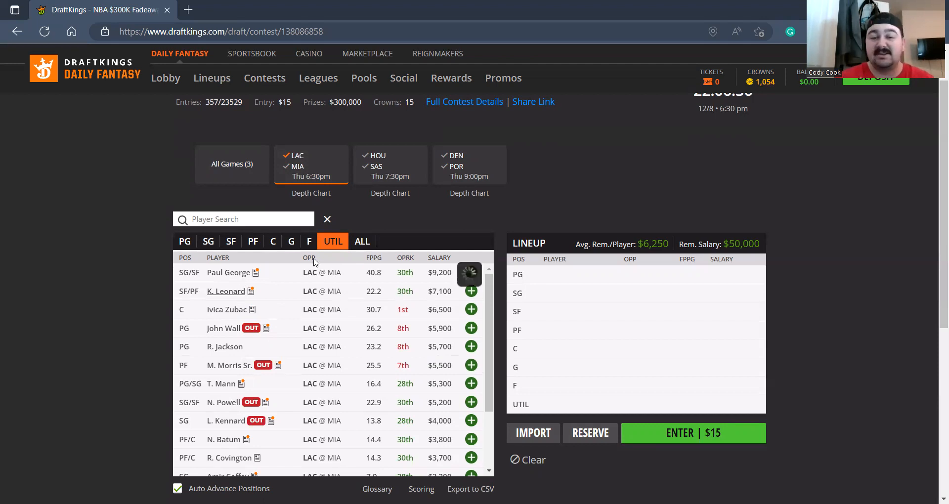
left_click(225, 291)
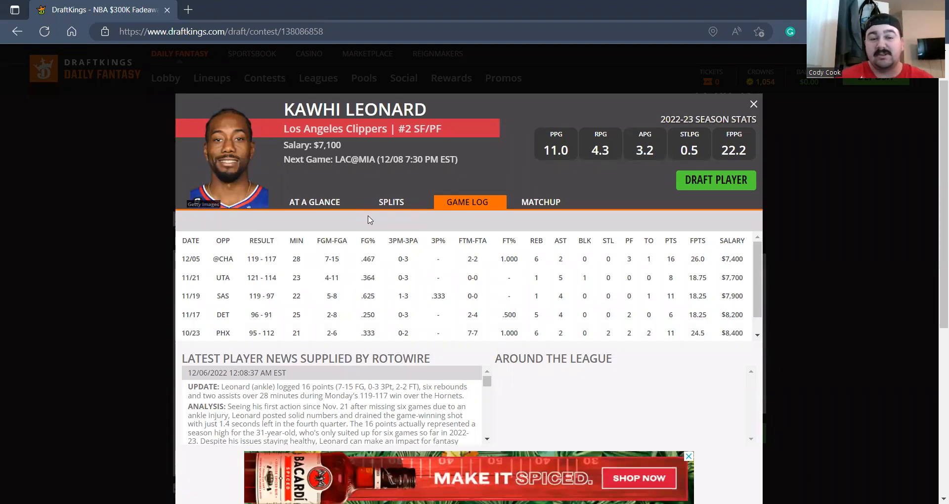
left_click(753, 104)
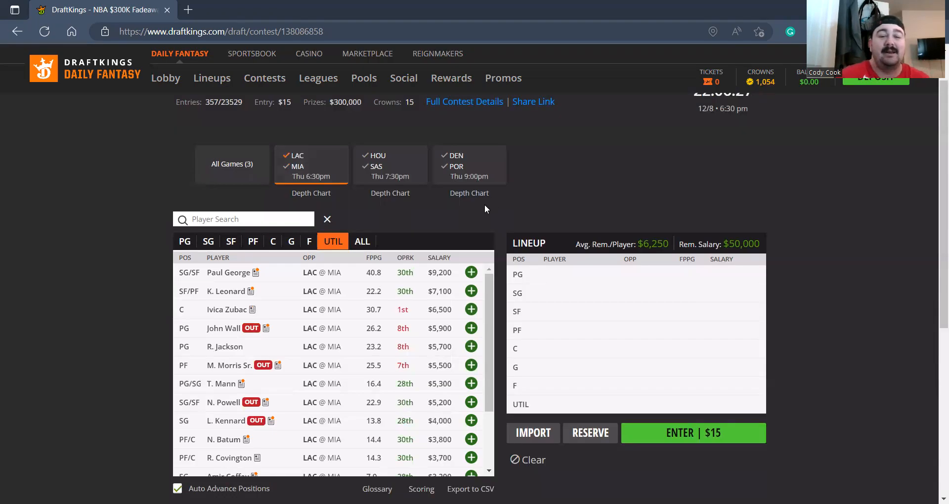
scroll("down", 3)
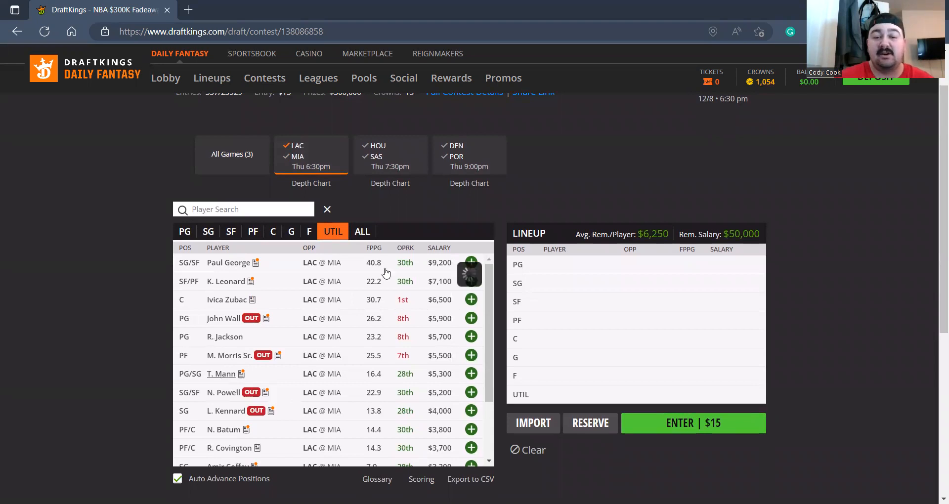
left_click(222, 374)
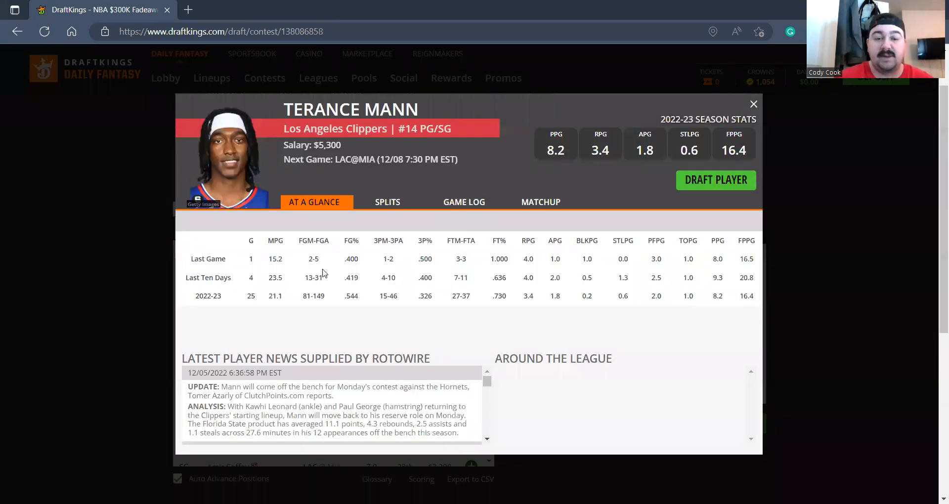
left_click(464, 201)
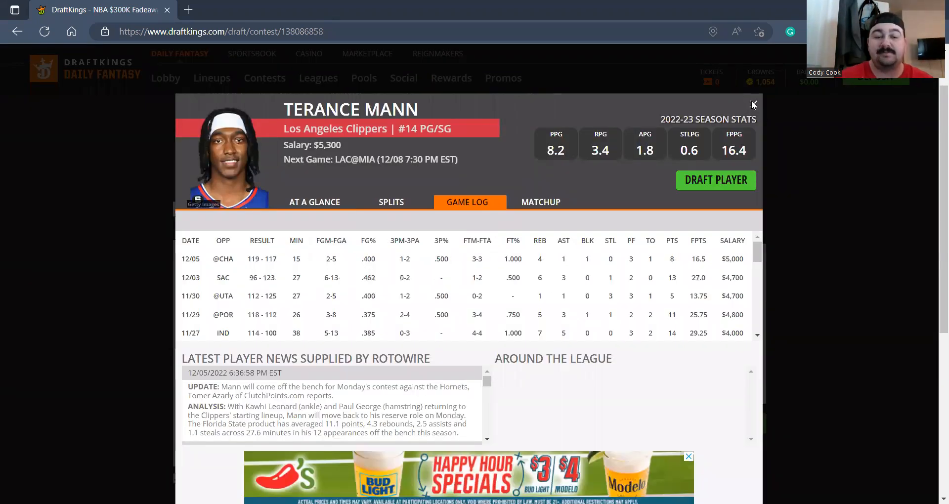
left_click(753, 105)
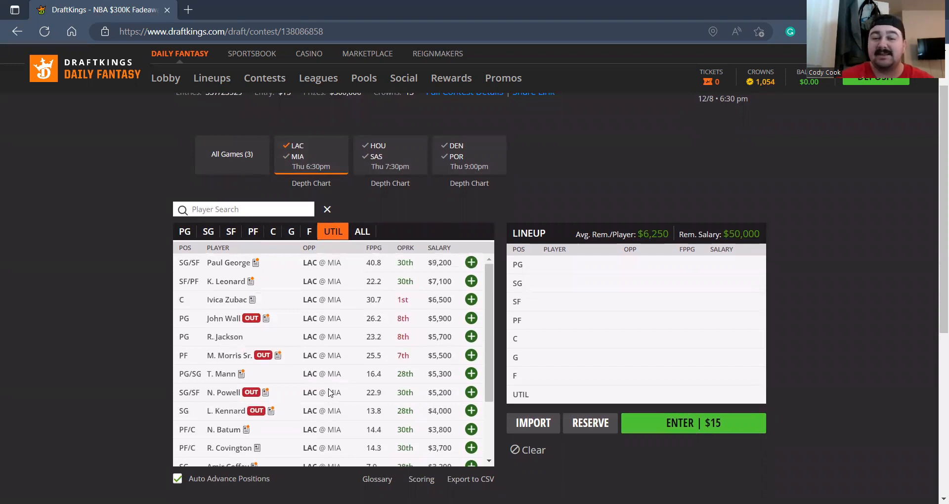
mouse_move(273, 271)
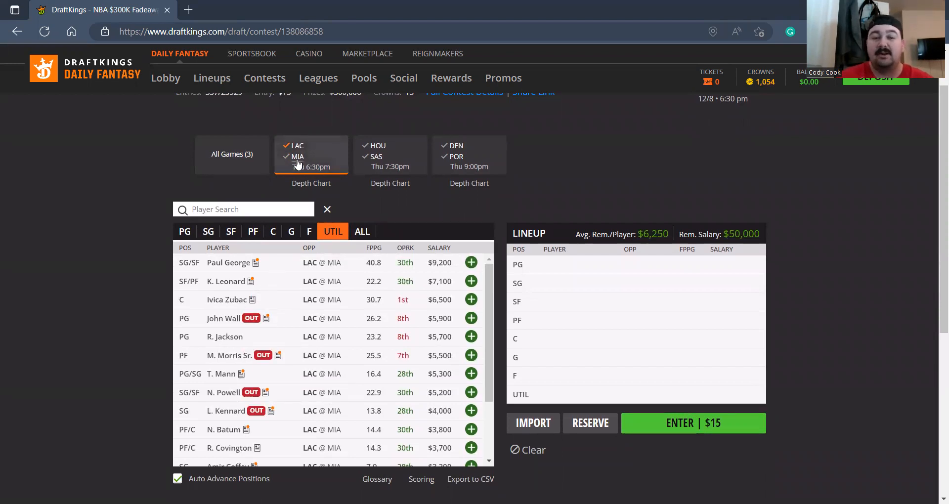
Narrow the pool to Miami players and check Jimmy Butler's player card
left_click(297, 157)
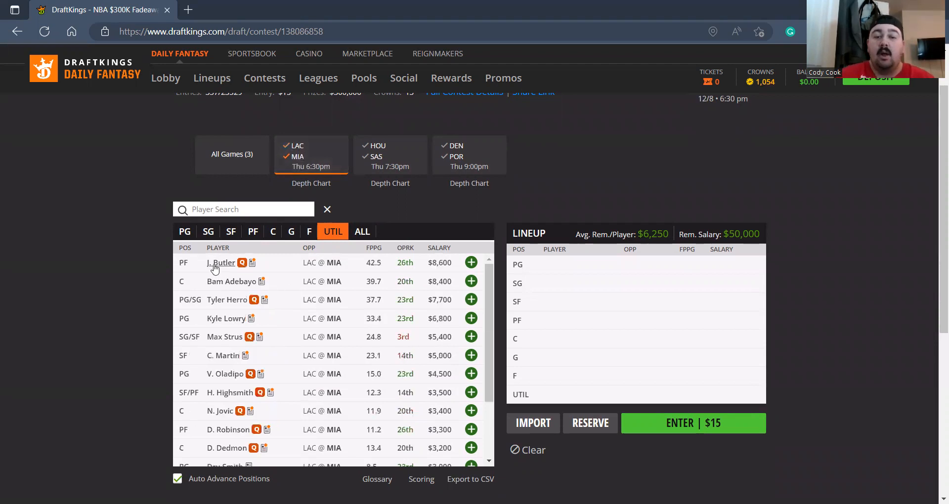
left_click(220, 262)
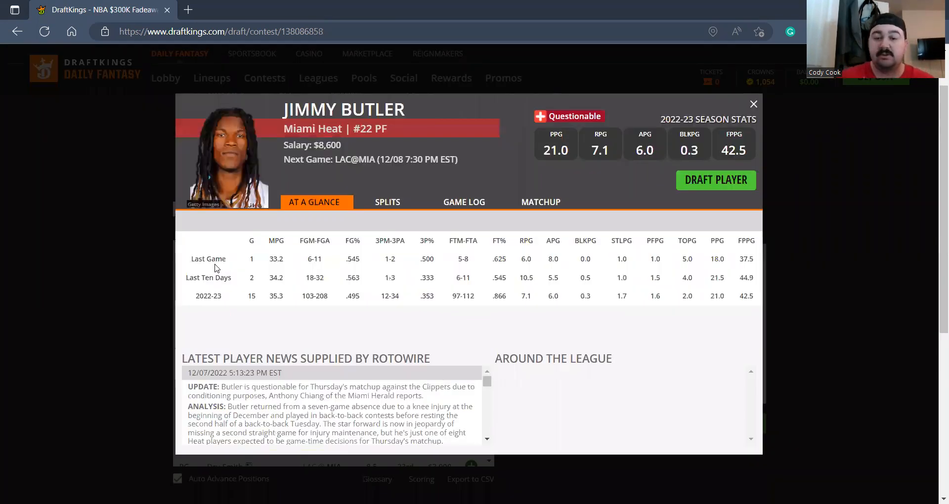
left_click(753, 104)
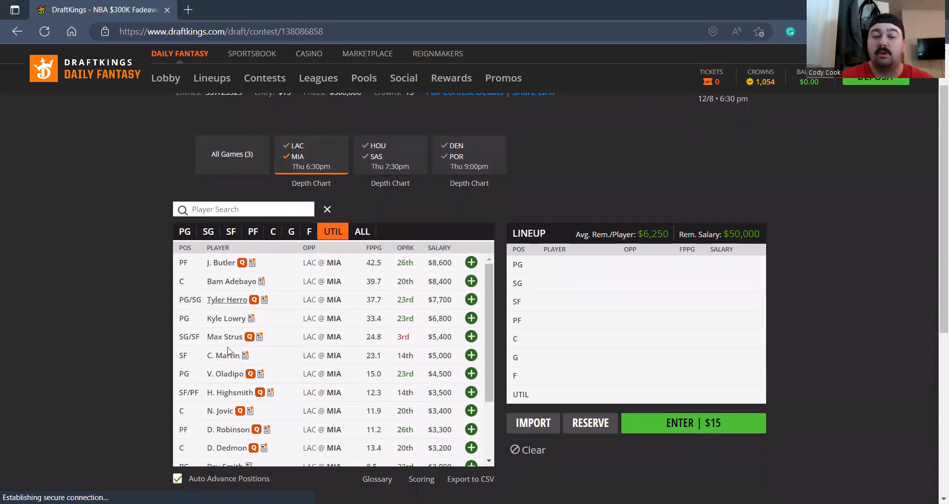
Review the game logs on Max Strus's and Victor Oladipo's player cards
left_click(224, 336)
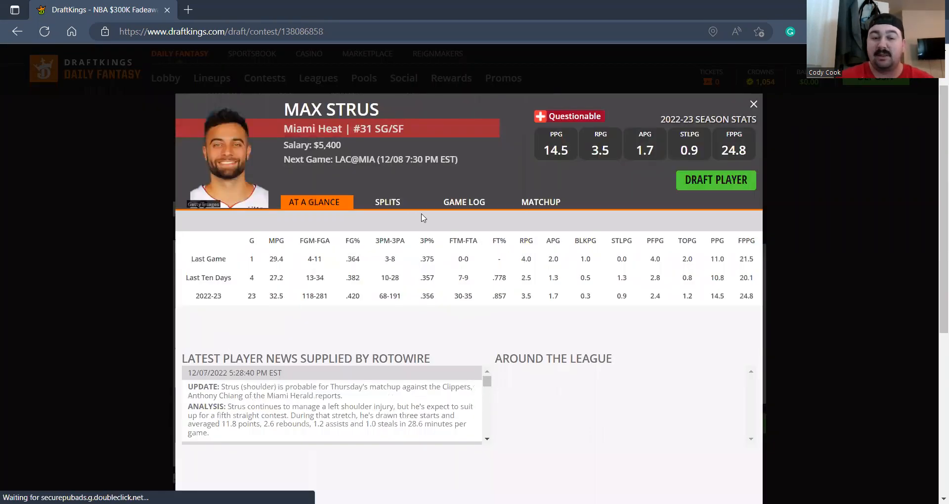
left_click(465, 202)
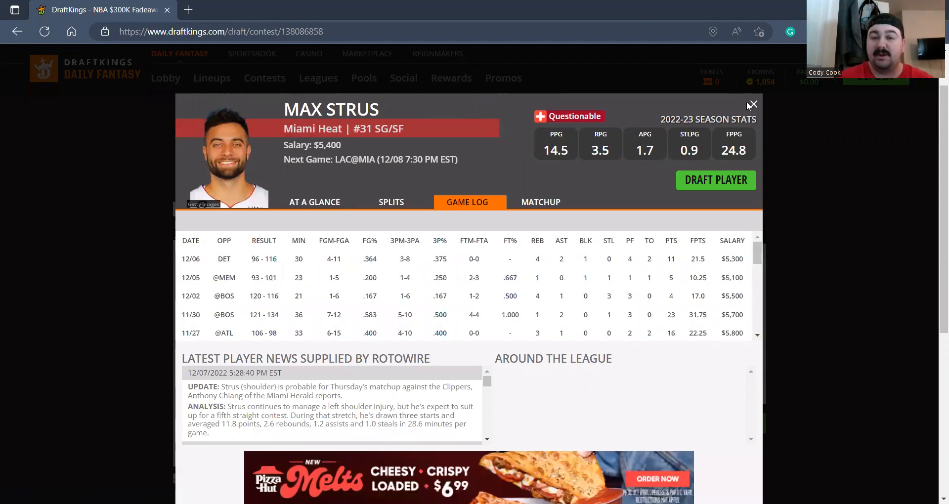
left_click(752, 105)
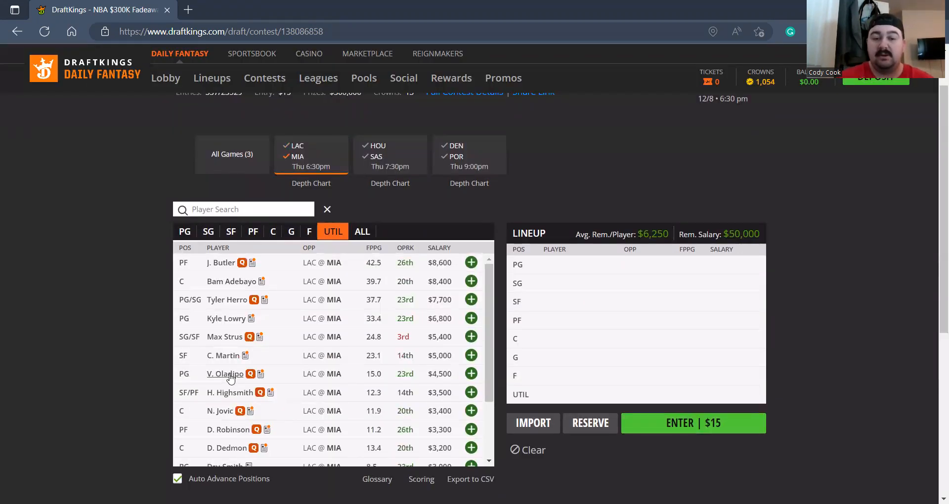
left_click(224, 373)
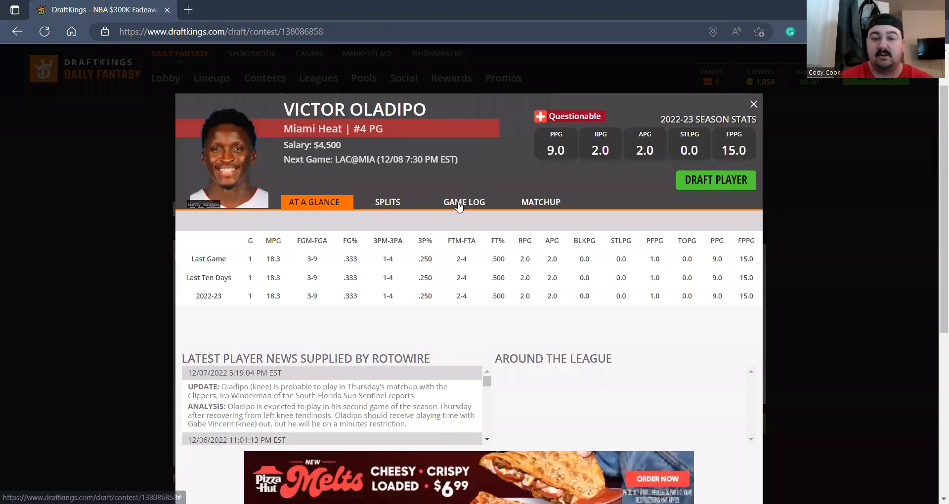
left_click(464, 202)
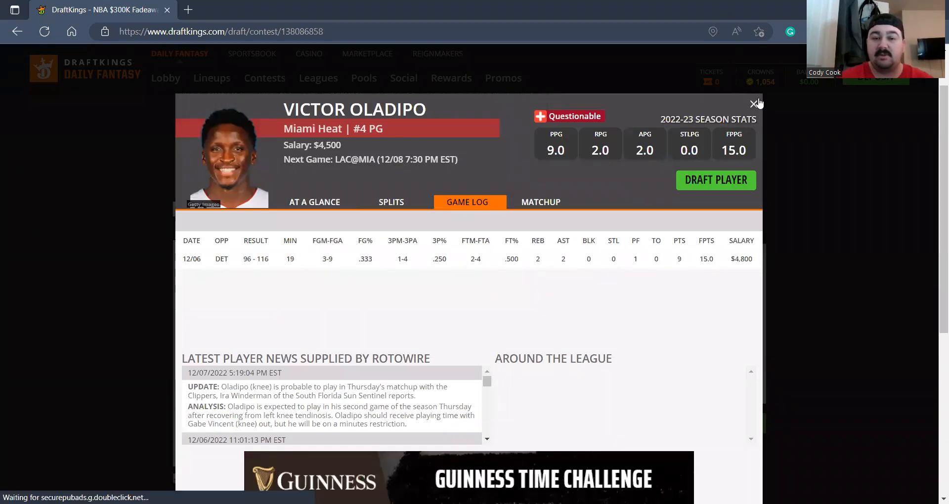
left_click(754, 104)
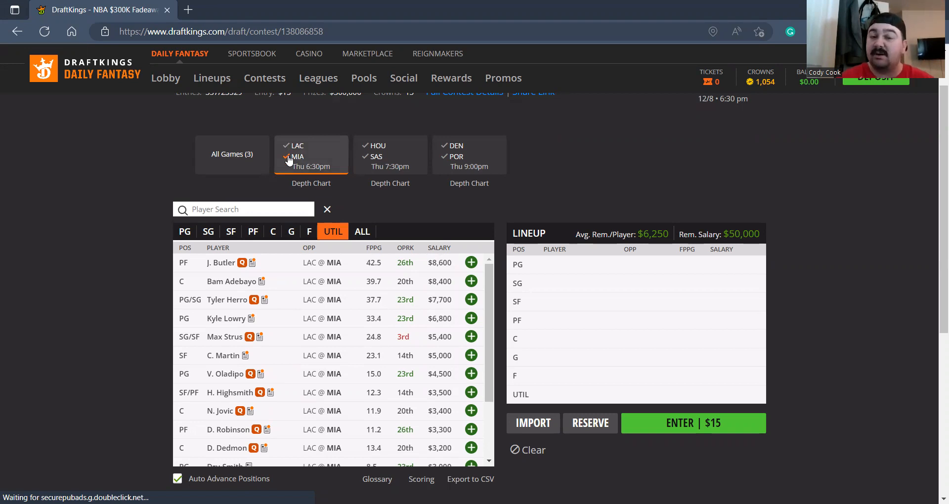
left_click(390, 155)
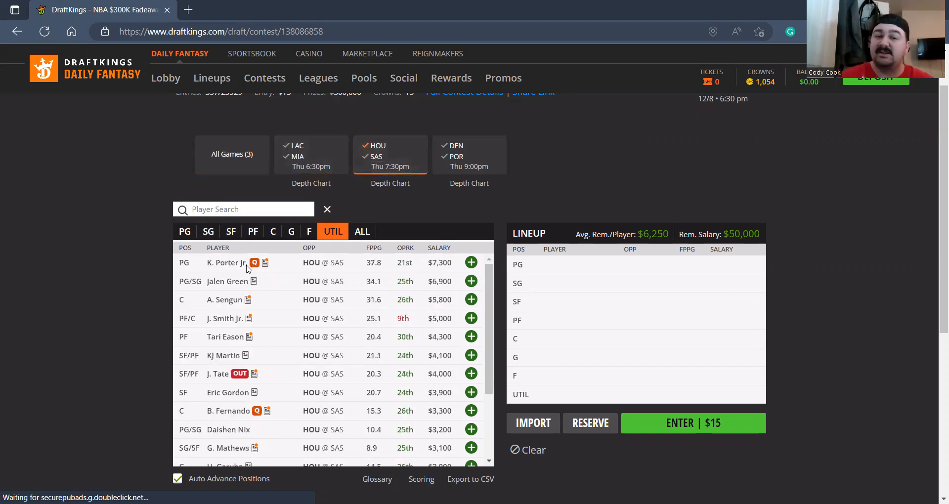
left_click(225, 262)
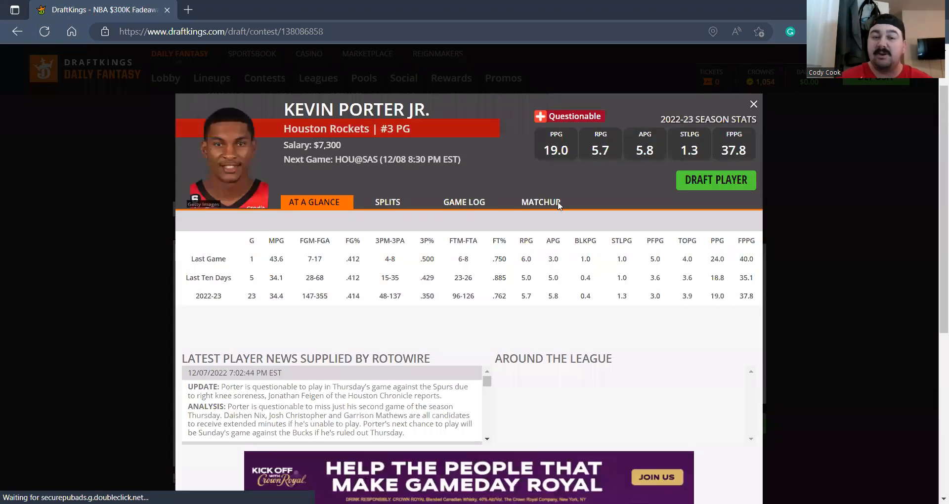
left_click(753, 104)
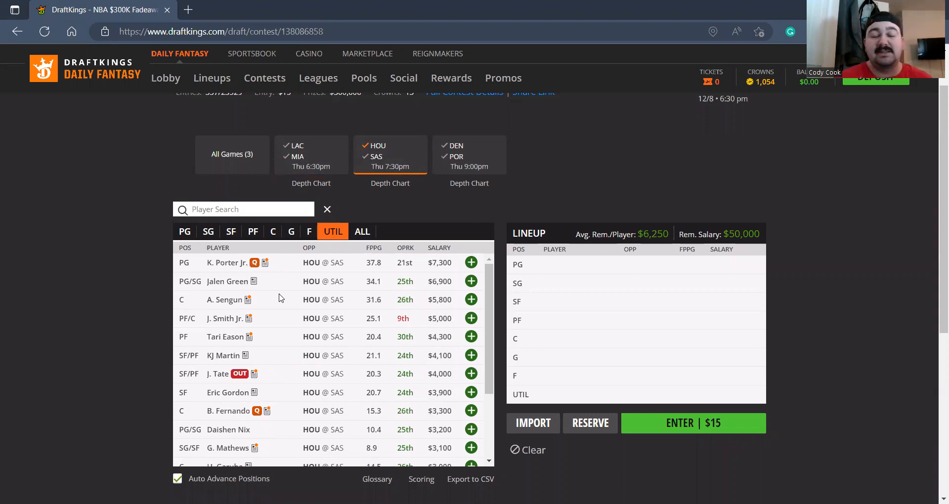
mouse_move(225, 336)
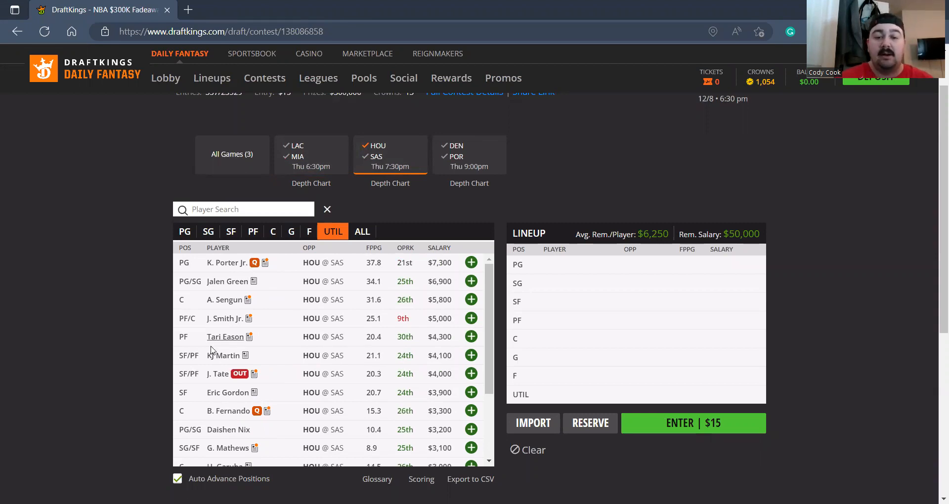
left_click(225, 336)
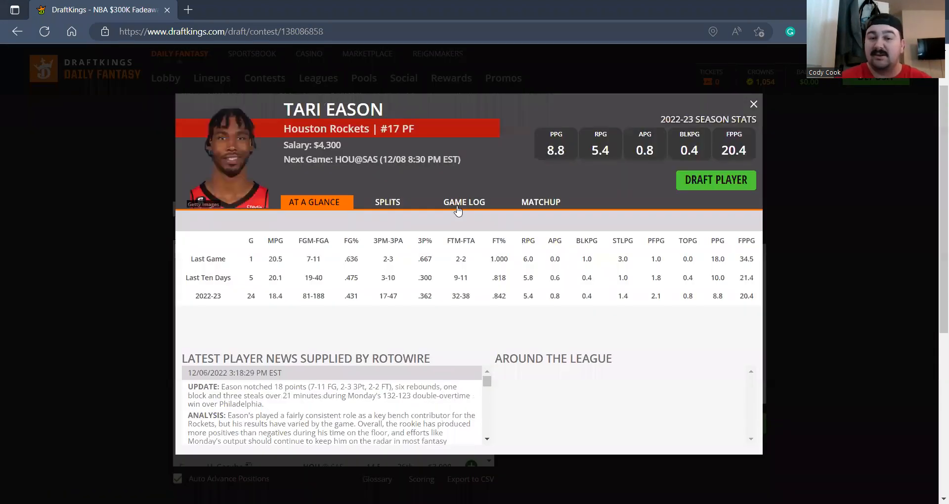
left_click(464, 201)
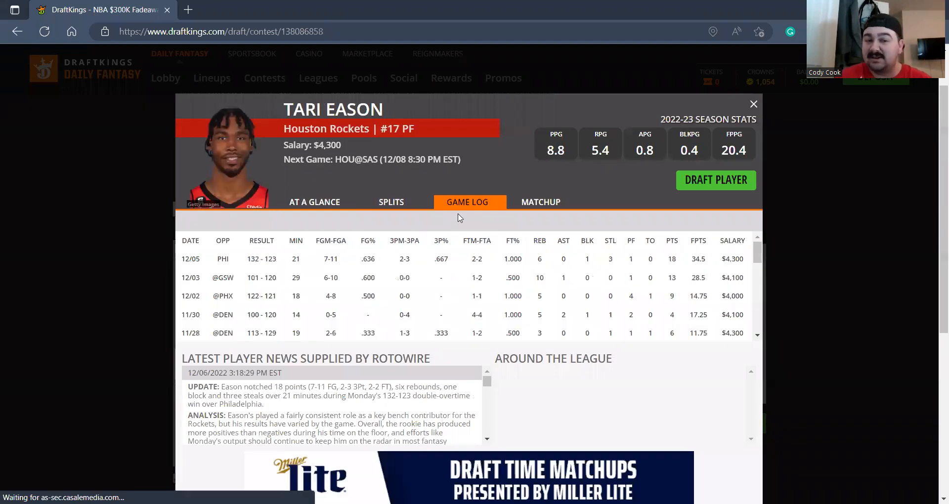
left_click(754, 104)
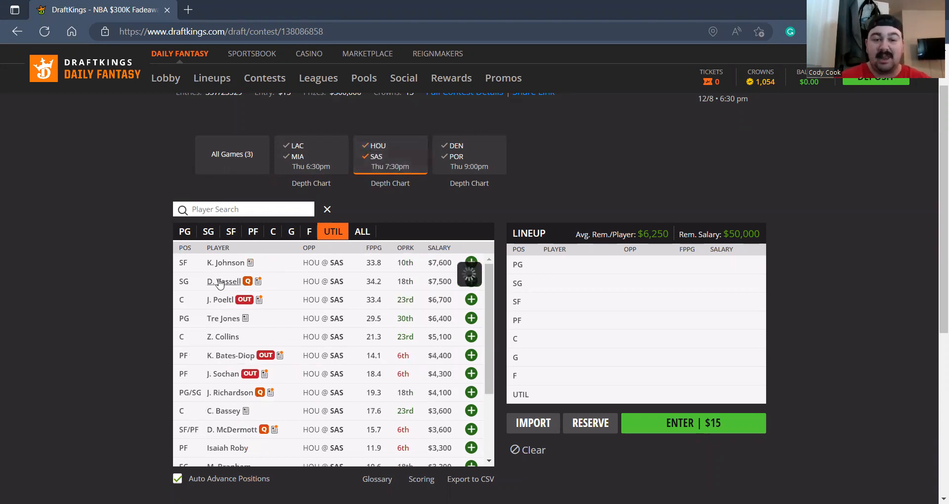
left_click(225, 281)
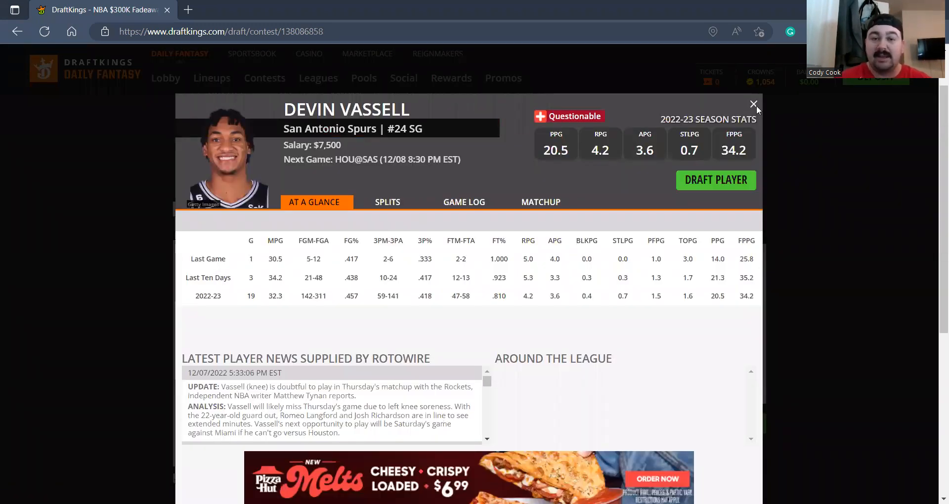
left_click(753, 105)
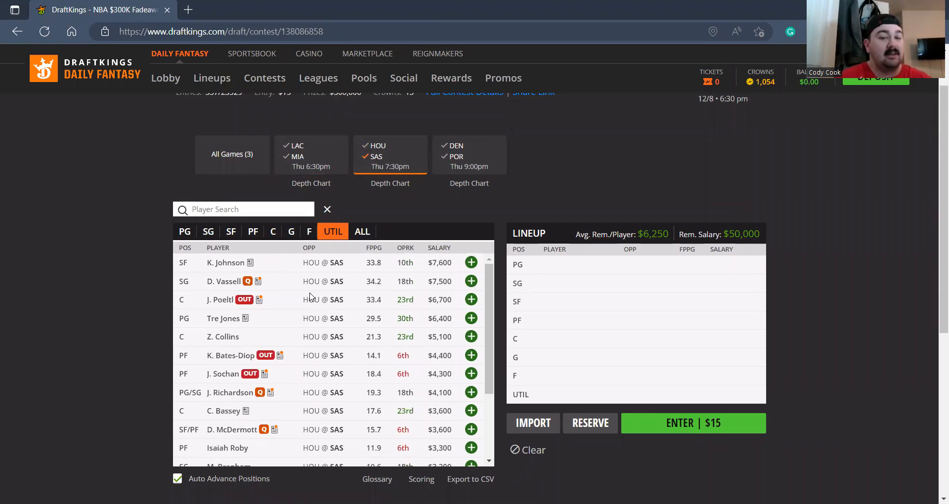
scroll("down", 3)
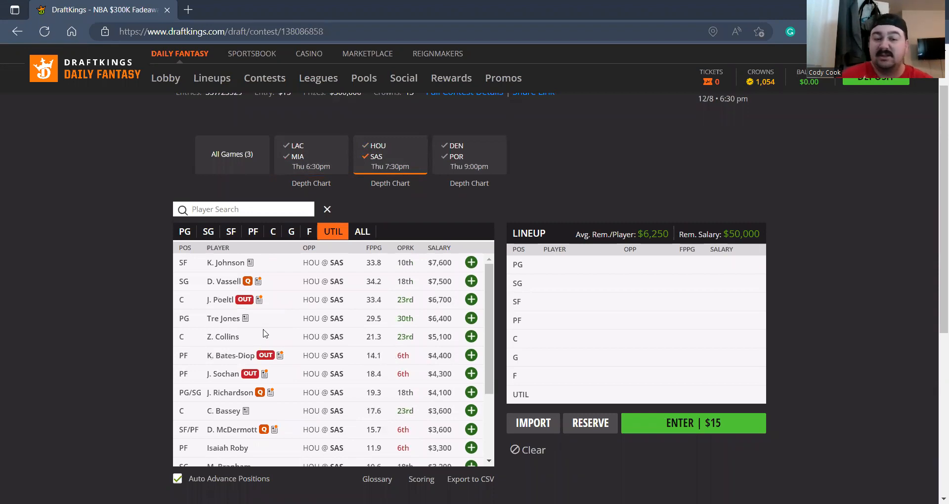
mouse_move(284, 337)
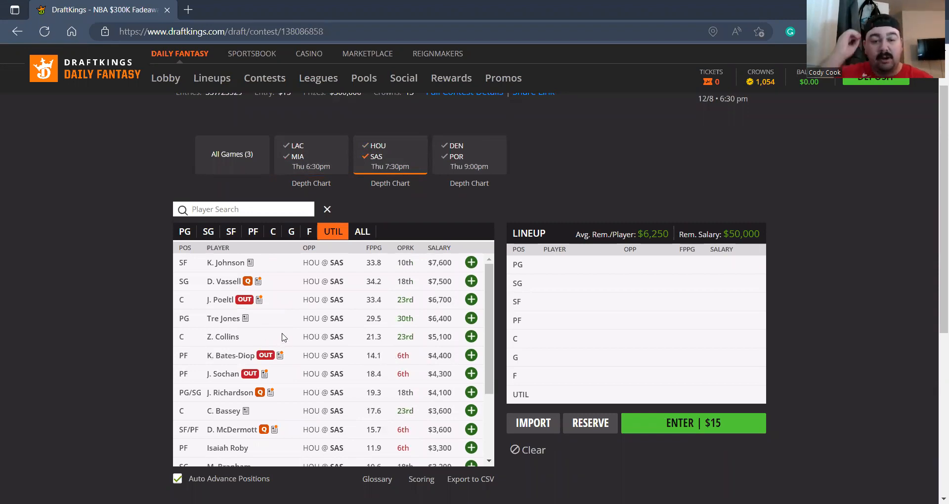
scroll("down", 3)
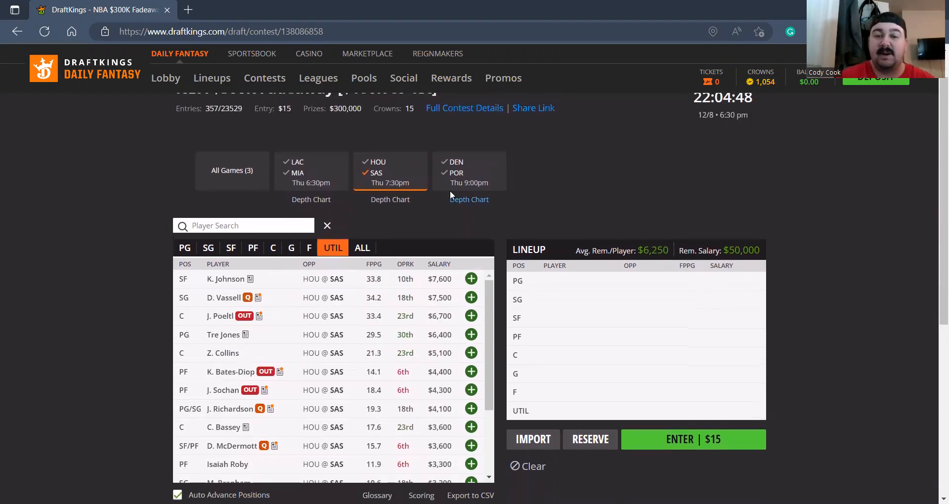
Filter to Denver Nuggets players and review Bones Hyland's card and game log
left_click(469, 172)
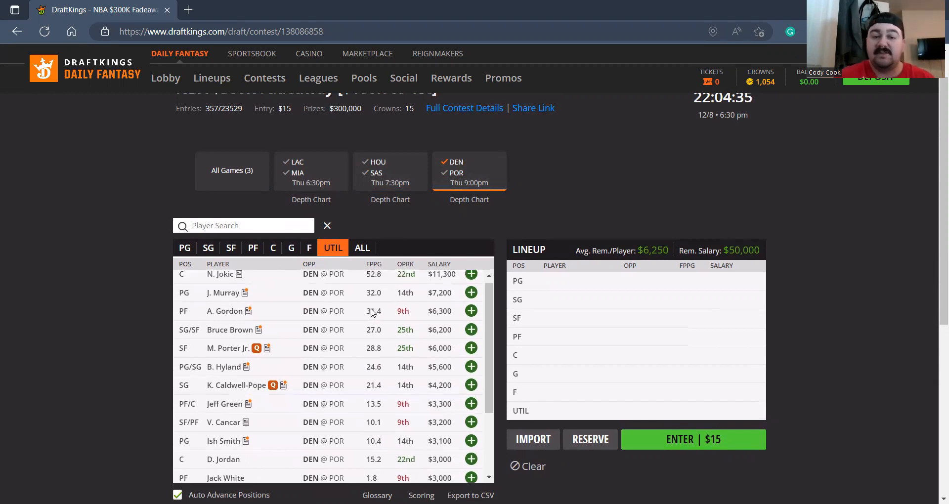
left_click(224, 367)
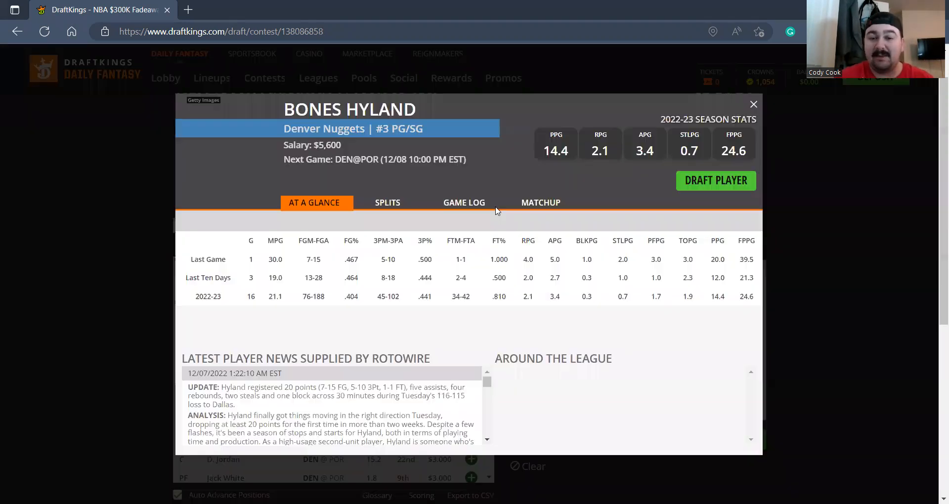
left_click(463, 202)
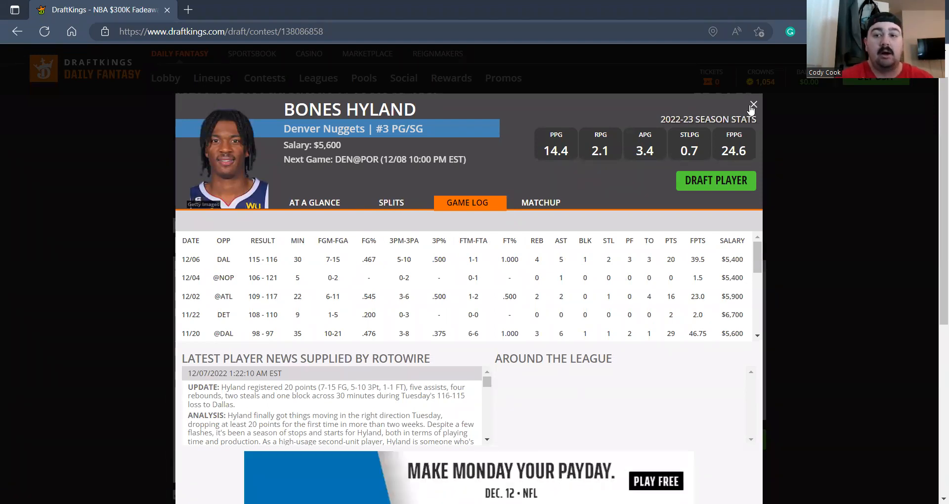
left_click(753, 104)
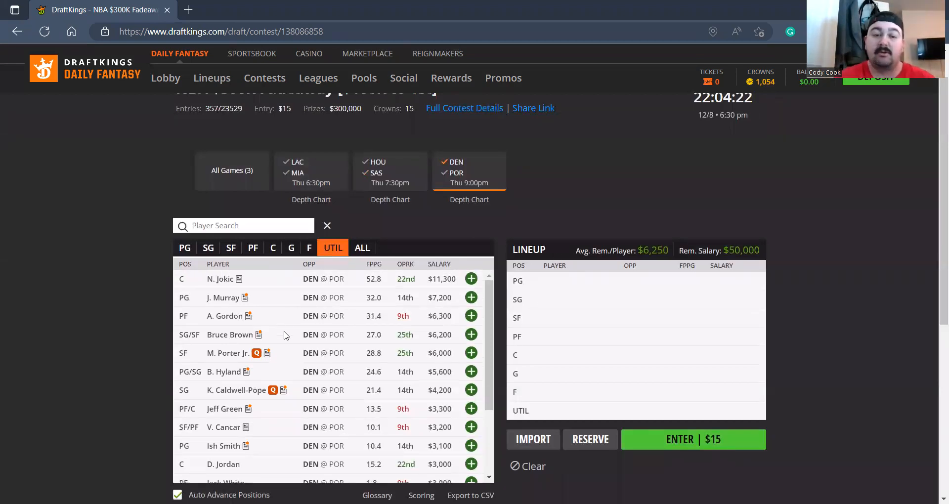
Switch the pool to Portland players and check Josh Hart's player card
left_click(469, 172)
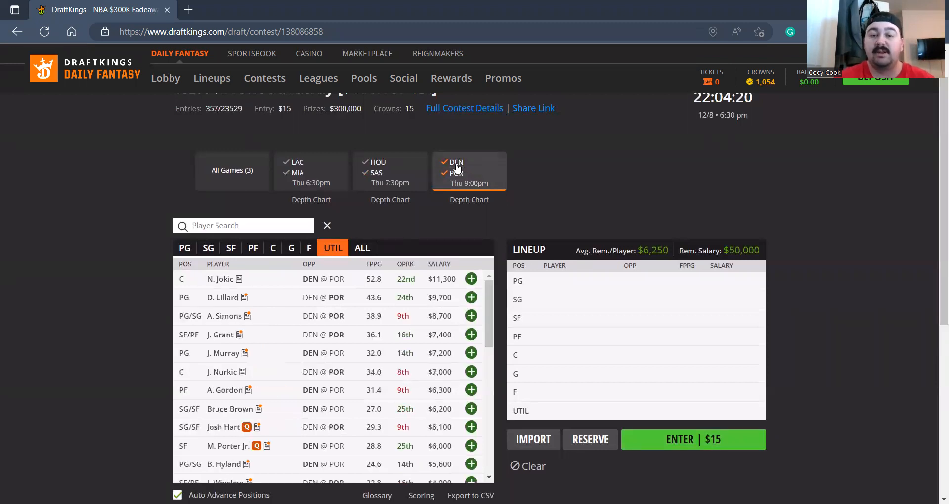
scroll("down", 3)
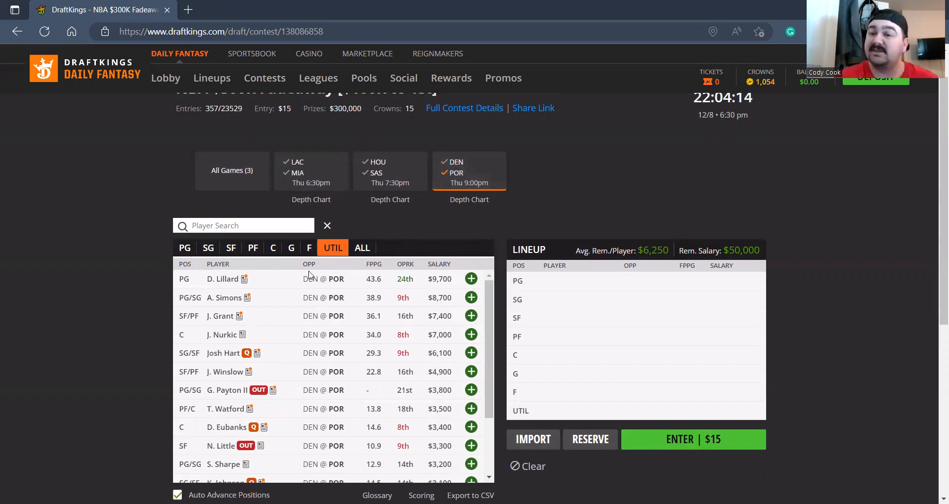
mouse_move(281, 306)
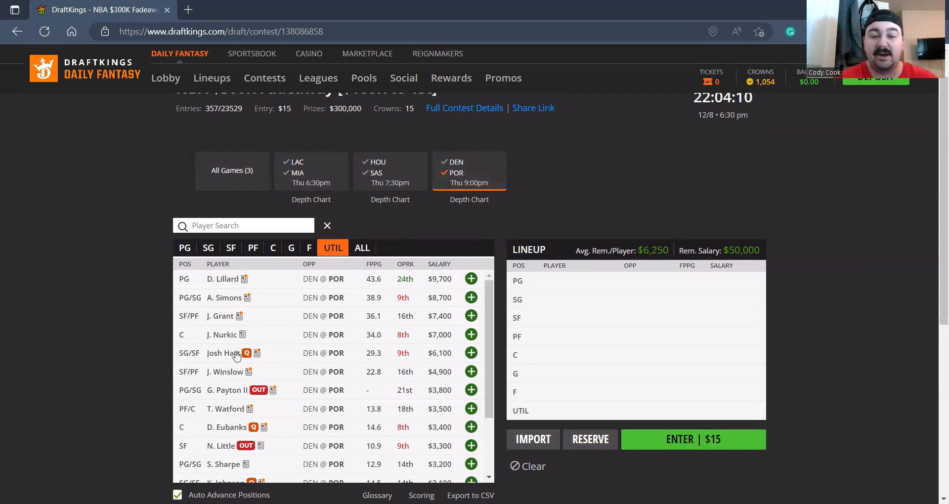
left_click(220, 353)
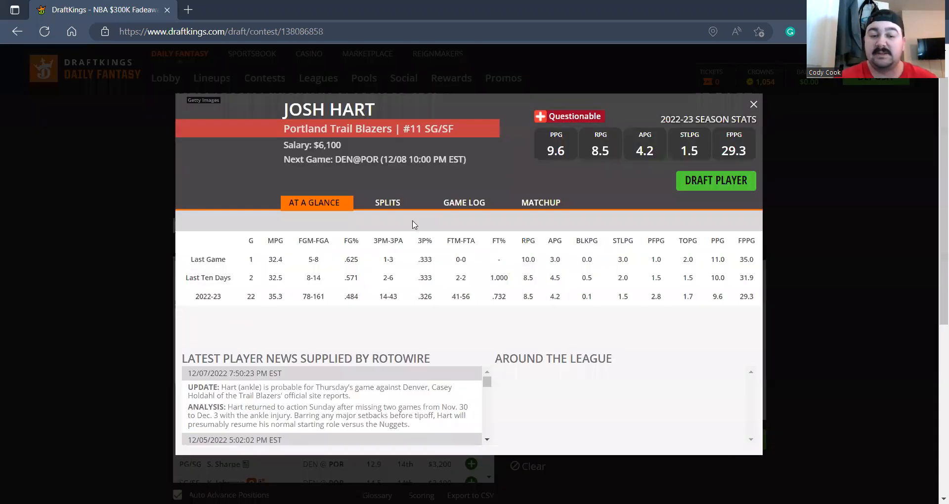
left_click(753, 104)
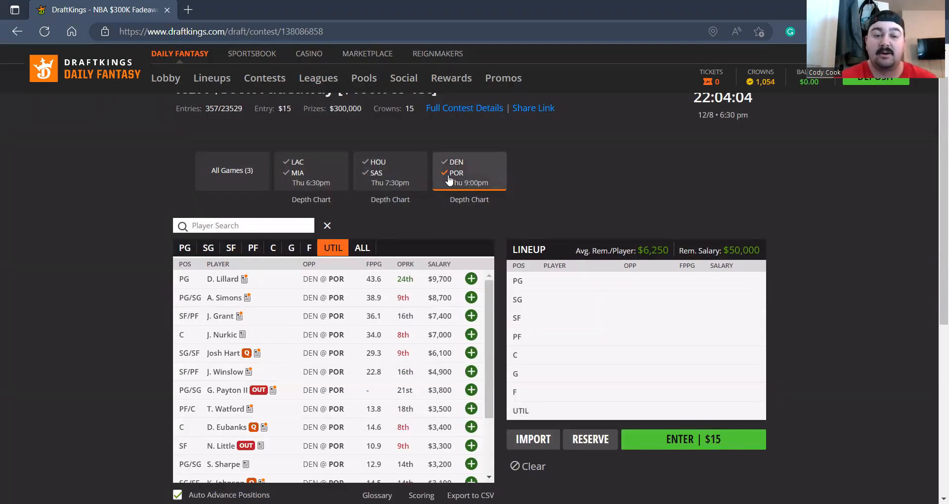
Return the pool to players from all three games and browse the list
right_click(442, 182)
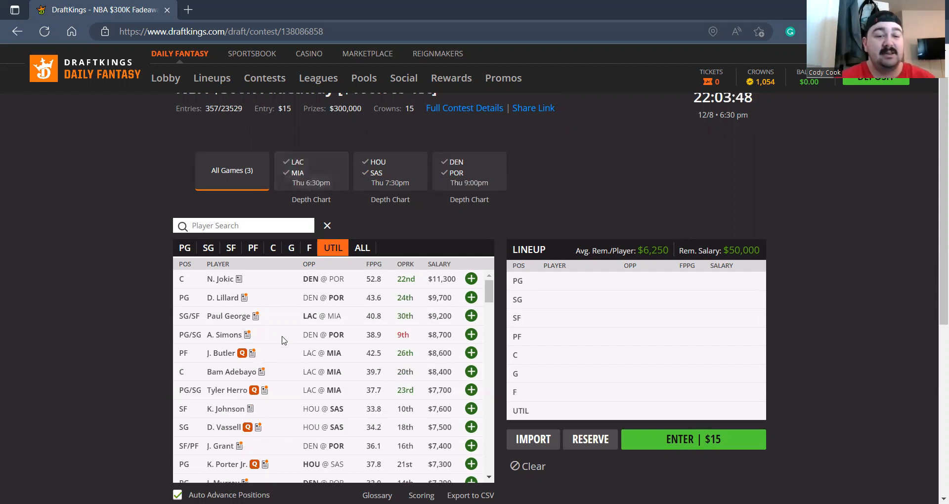
scroll("down", 3)
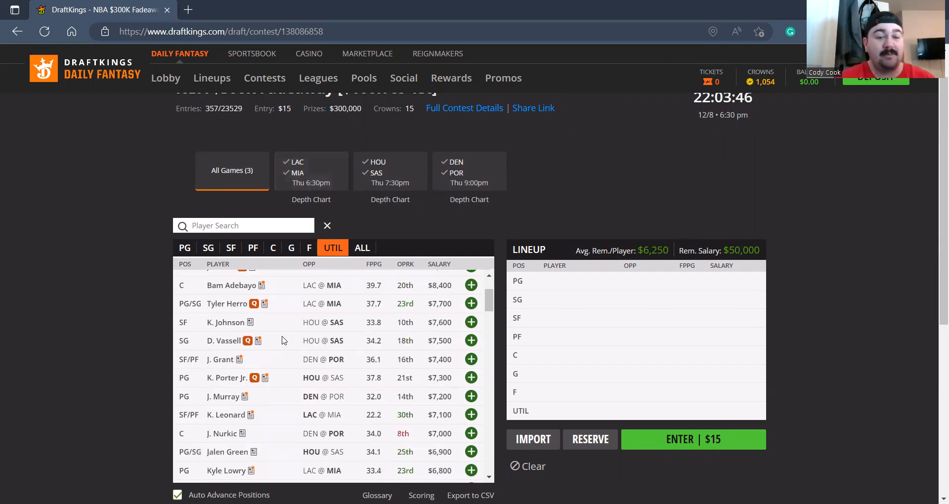